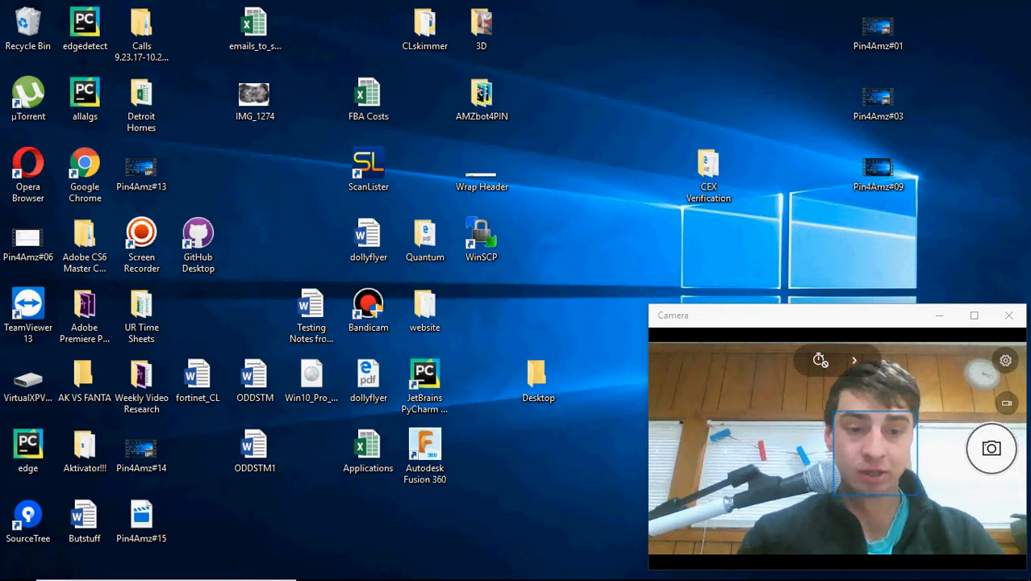
- Launch Google Chrome from the desktop shortcut to show Amazon Interesting Finds
{"action": "left_click", "coordinate": [424, 309]}
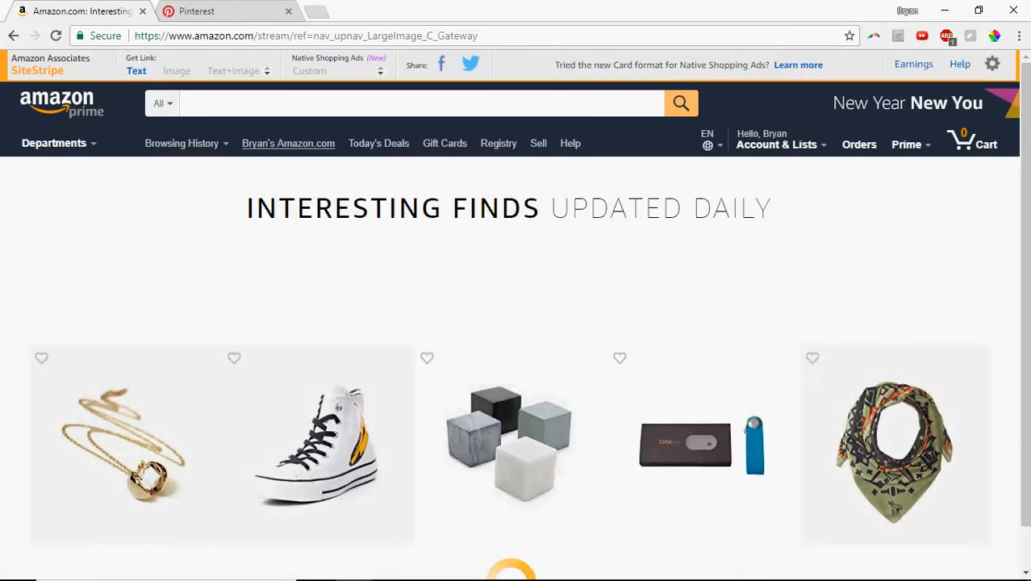
- Compare the Amazon finds tab with the Best Amazon Finds board, scrolling through its existing pins
{"action": "scroll", "scroll_direction": "down", "scroll_amount": 3}
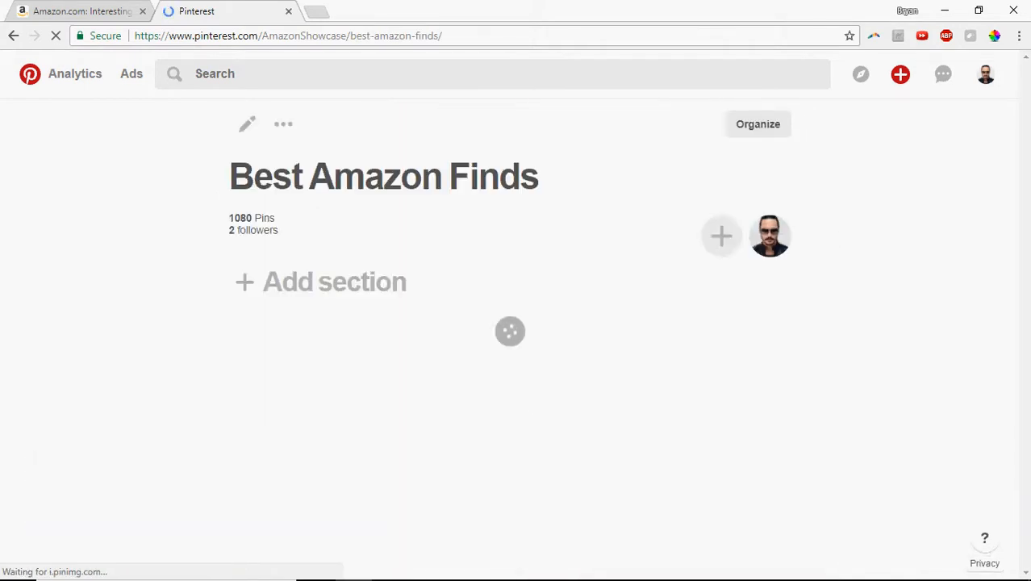
{"action": "left_click", "coordinate": [80, 11]}
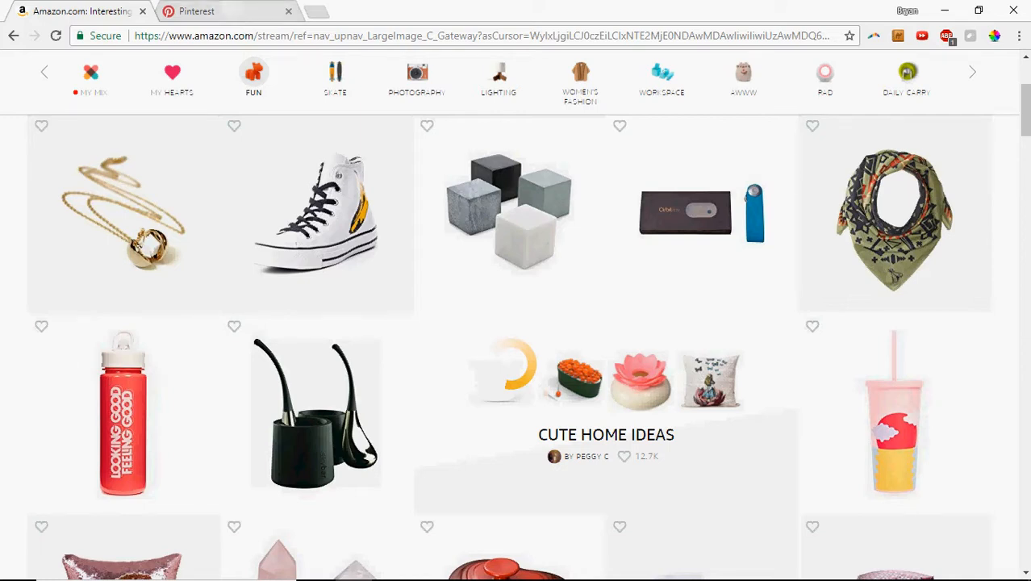
{"action": "left_click", "coordinate": [228, 11]}
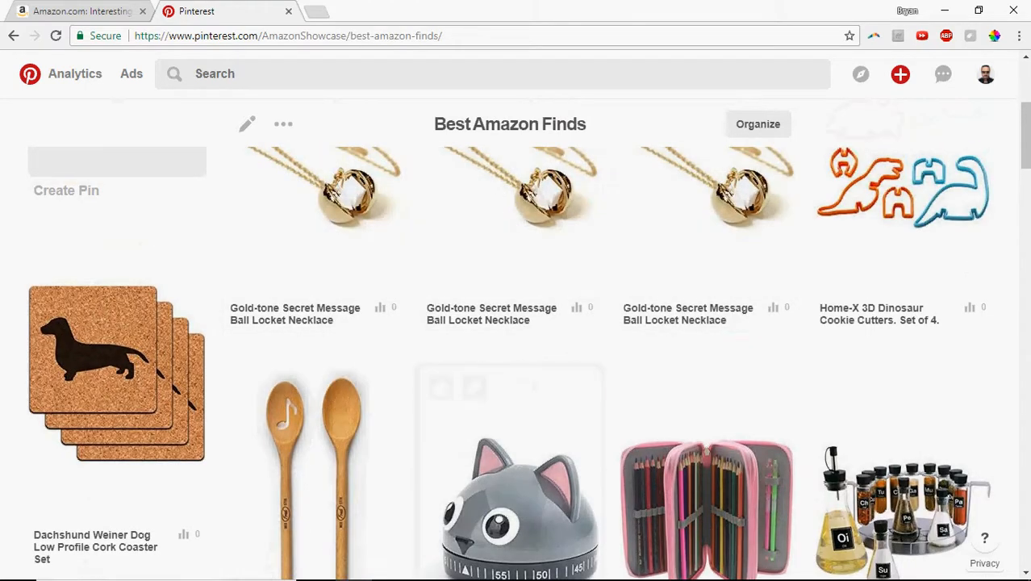
{"action": "scroll", "scroll_direction": "down", "scroll_amount": 3}
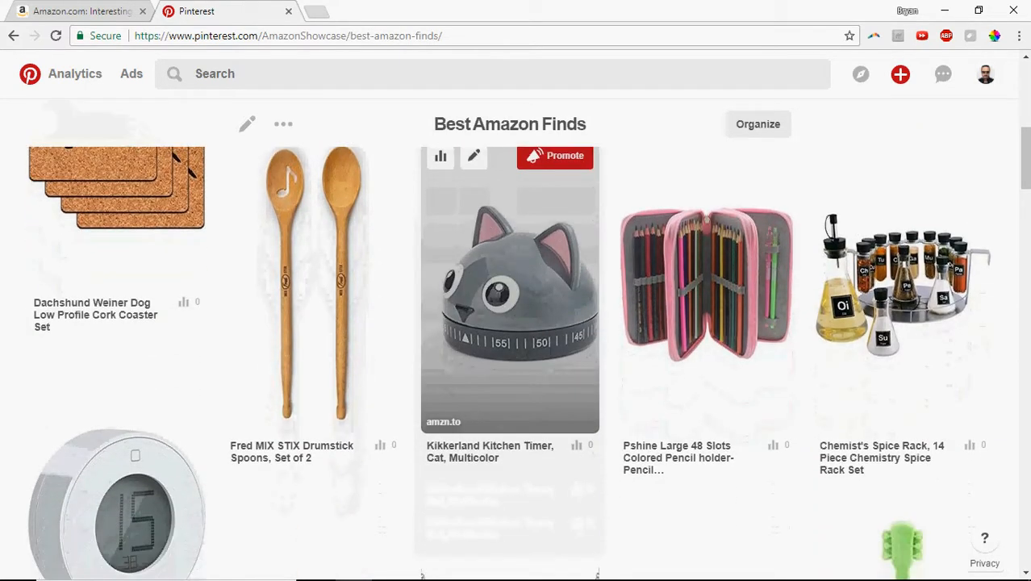
{"action": "mouse_move", "coordinate": [312, 290]}
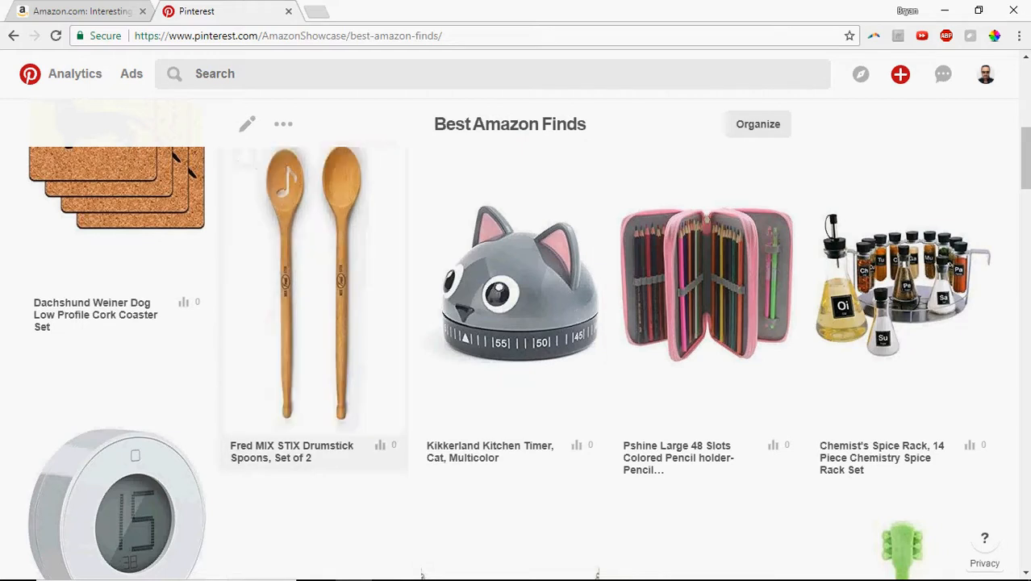
{"action": "mouse_move", "coordinate": [313, 283]}
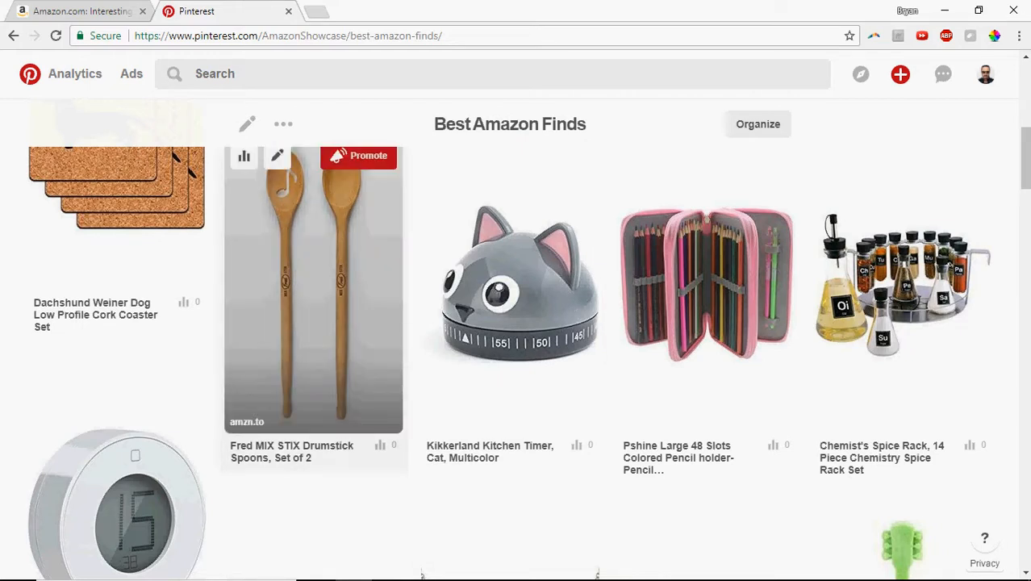
{"action": "left_click", "coordinate": [313, 291]}
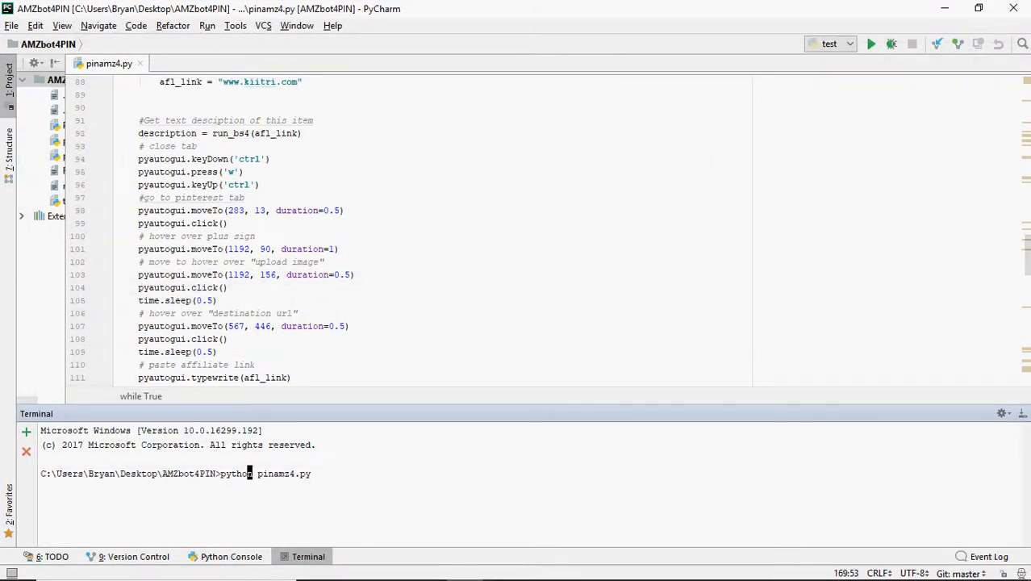
- Scroll up and down through the pinamz4.py pinning script in the editor
{"action": "scroll", "scroll_direction": "up", "scroll_amount": 3}
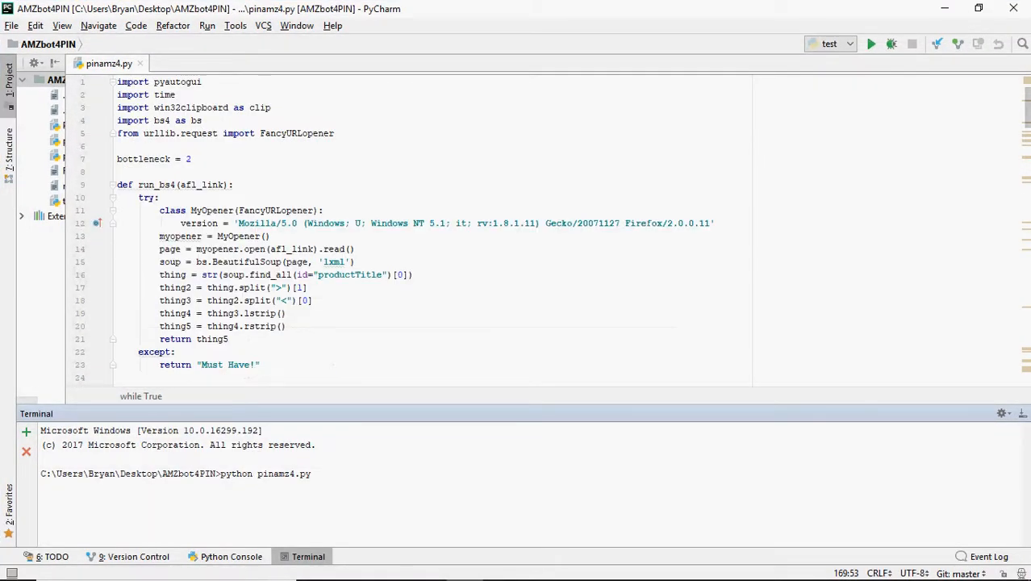
{"action": "scroll", "scroll_direction": "down", "scroll_amount": 3}
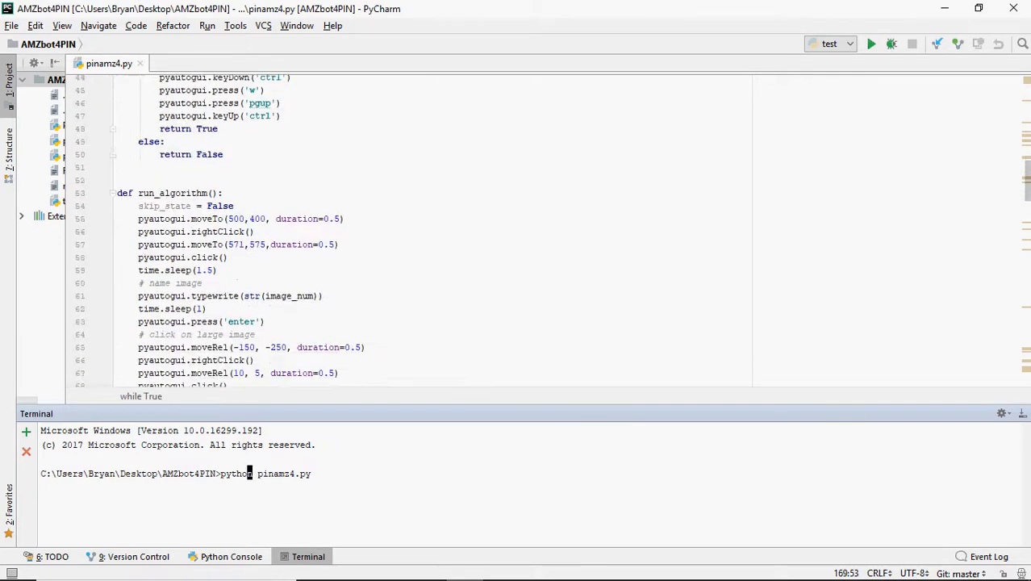
{"action": "scroll", "scroll_direction": "down", "scroll_amount": 3}
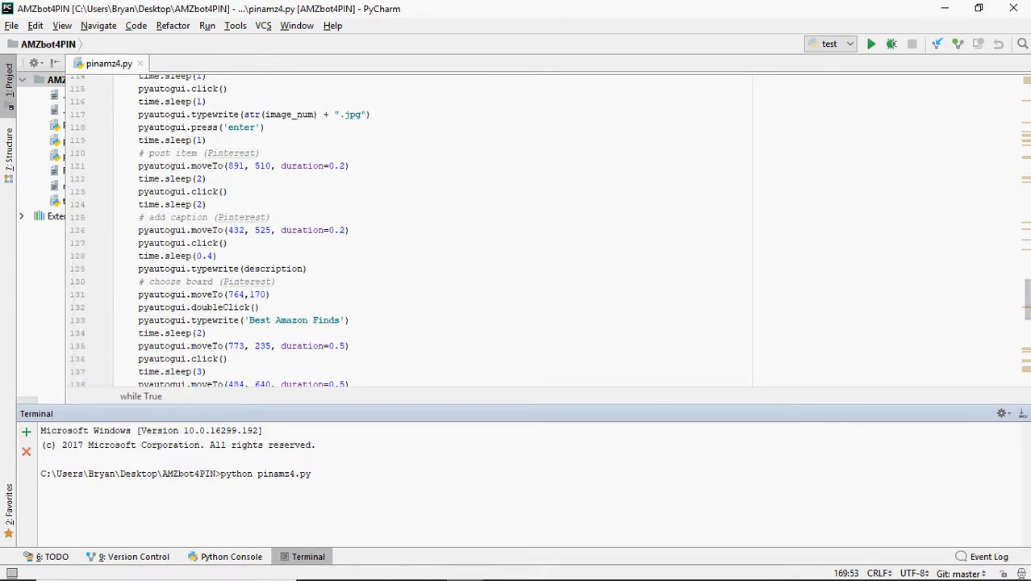
{"action": "scroll", "scroll_direction": "down", "scroll_amount": 3}
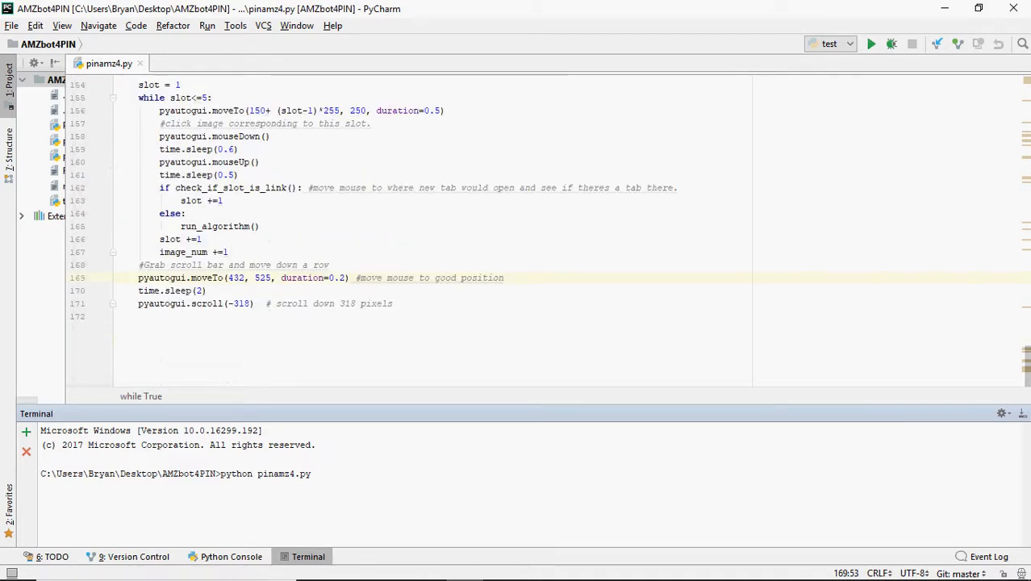
{"action": "scroll", "scroll_direction": "up", "scroll_amount": 3}
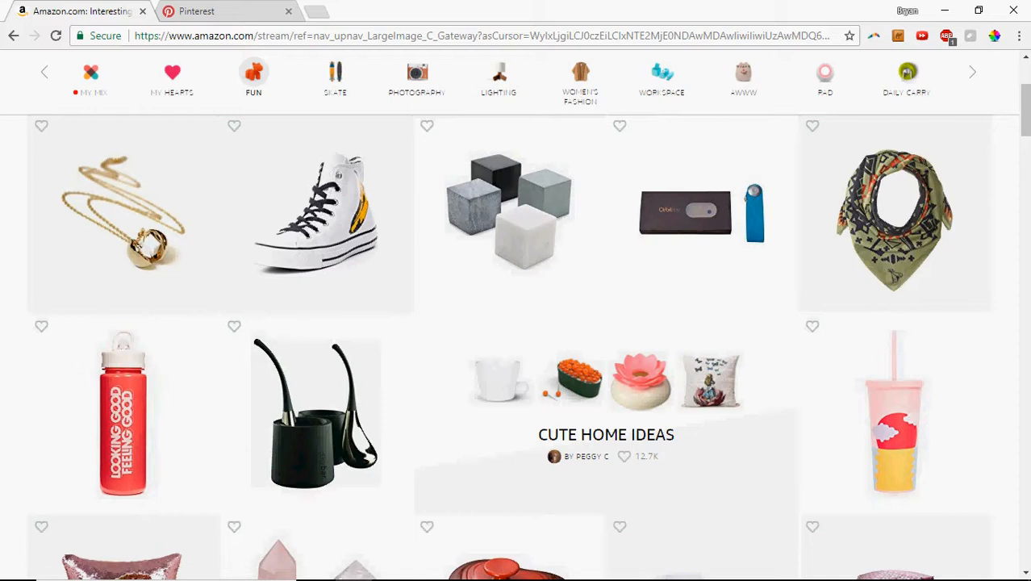
- Save the gold-tone locket necklace image as 1.jpg and copy its short affiliate link
{"action": "left_click", "coordinate": [122, 218]}
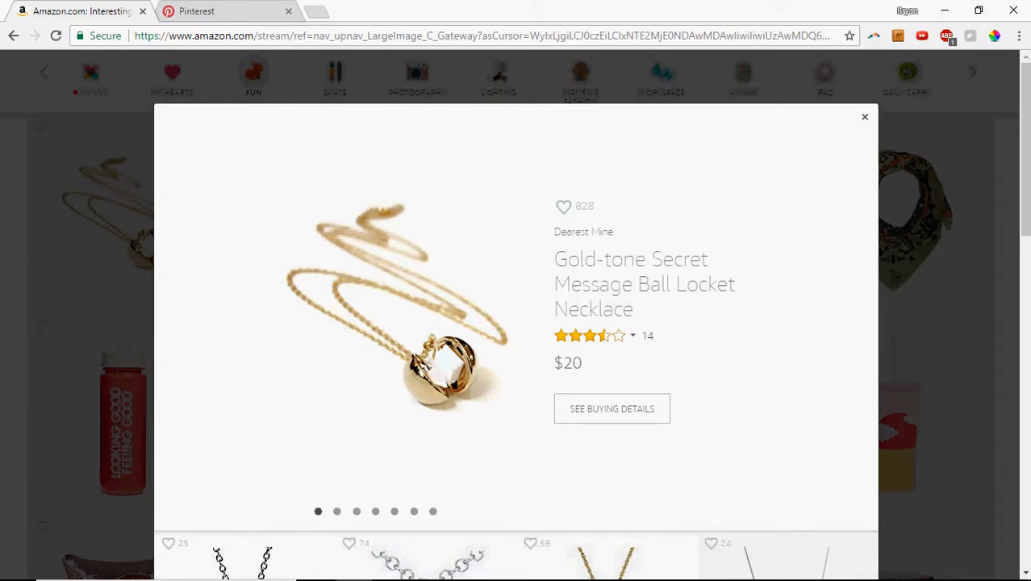
{"action": "double_click", "coordinate": [298, 35]}
{"action": "type", "text": "1"}
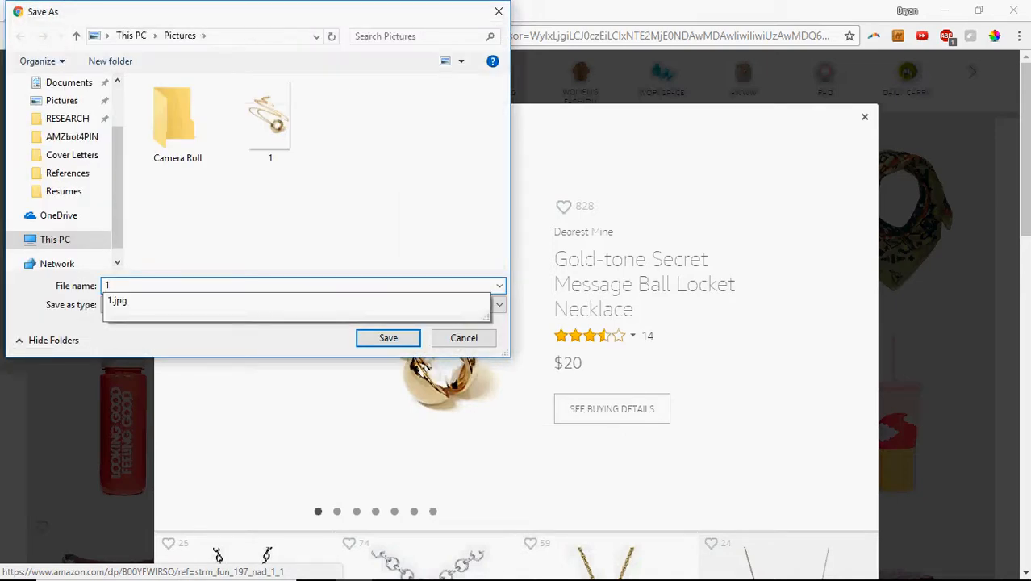
{"action": "left_click", "coordinate": [388, 337]}
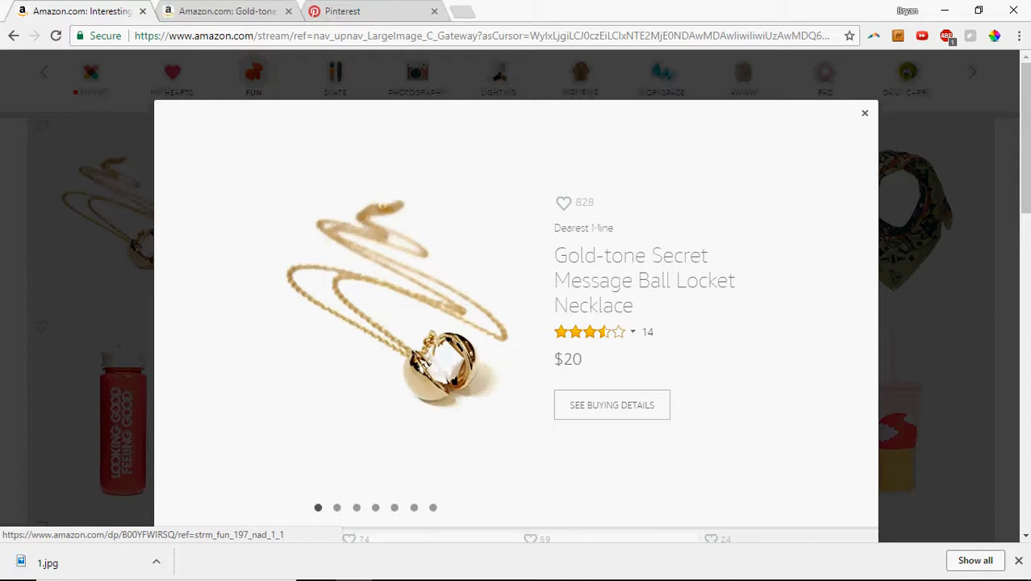
{"action": "left_click", "coordinate": [611, 404]}
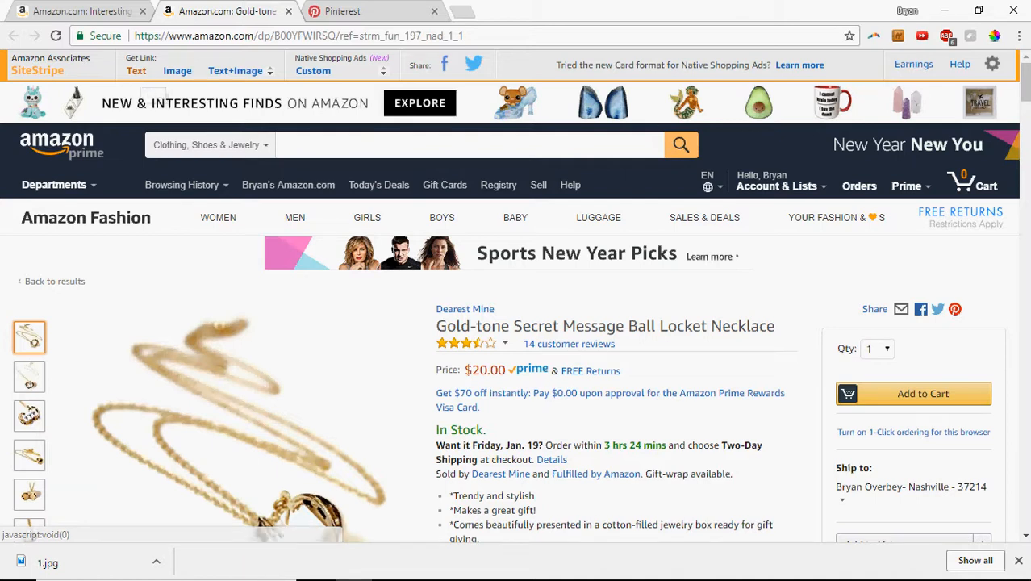
{"action": "left_click", "coordinate": [136, 70]}
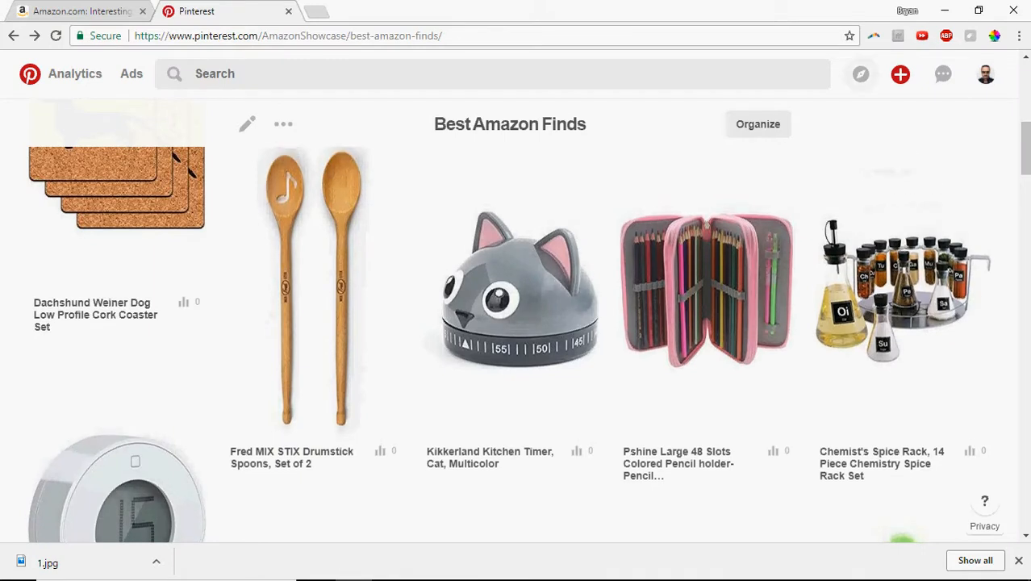
{"action": "left_click", "coordinate": [900, 75]}
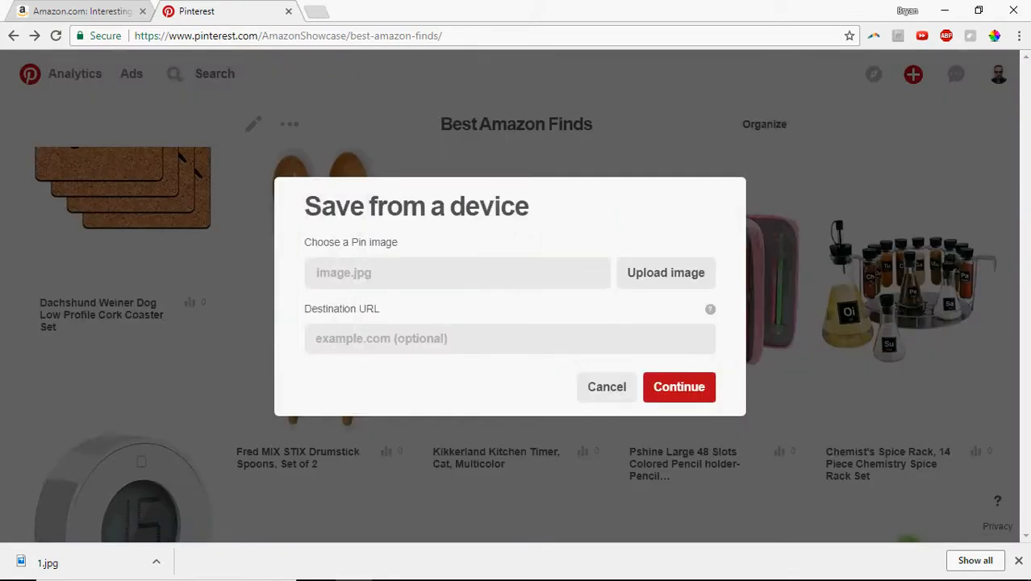
{"action": "left_click", "coordinate": [678, 386]}
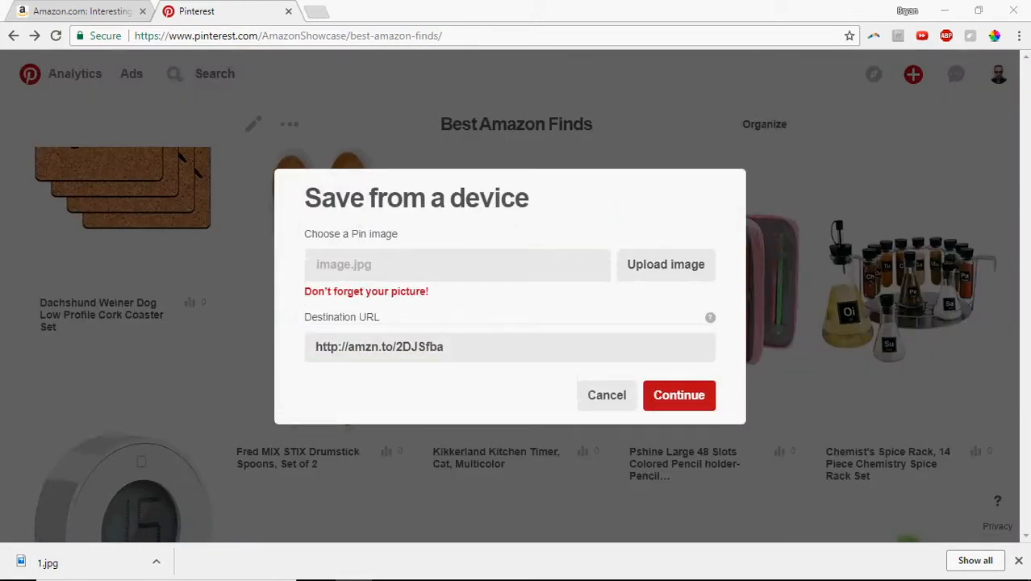
{"action": "left_click", "coordinate": [665, 264]}
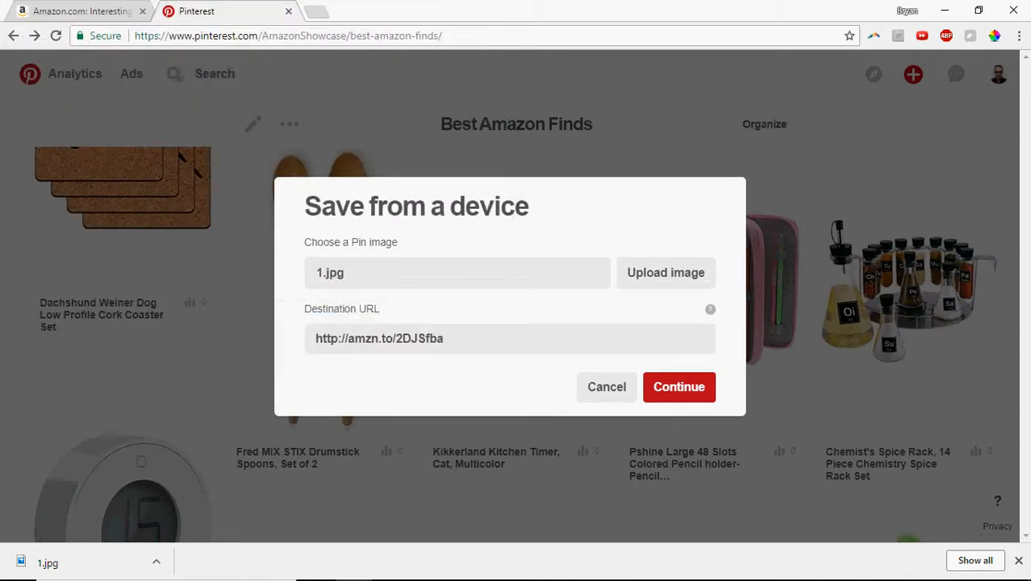
{"action": "left_click", "coordinate": [678, 386]}
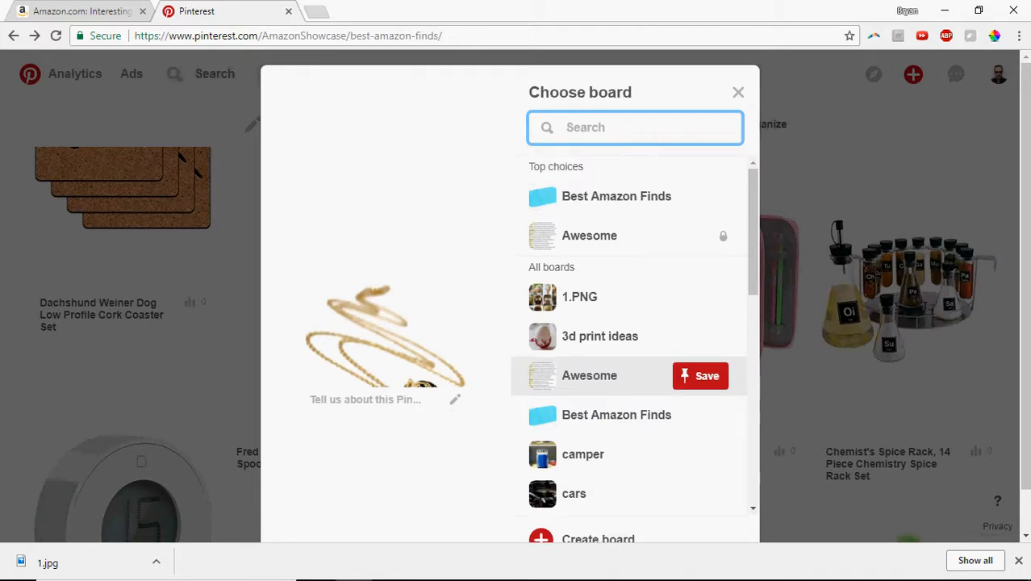
{"action": "type", "text": "Best Amazon Finds"}
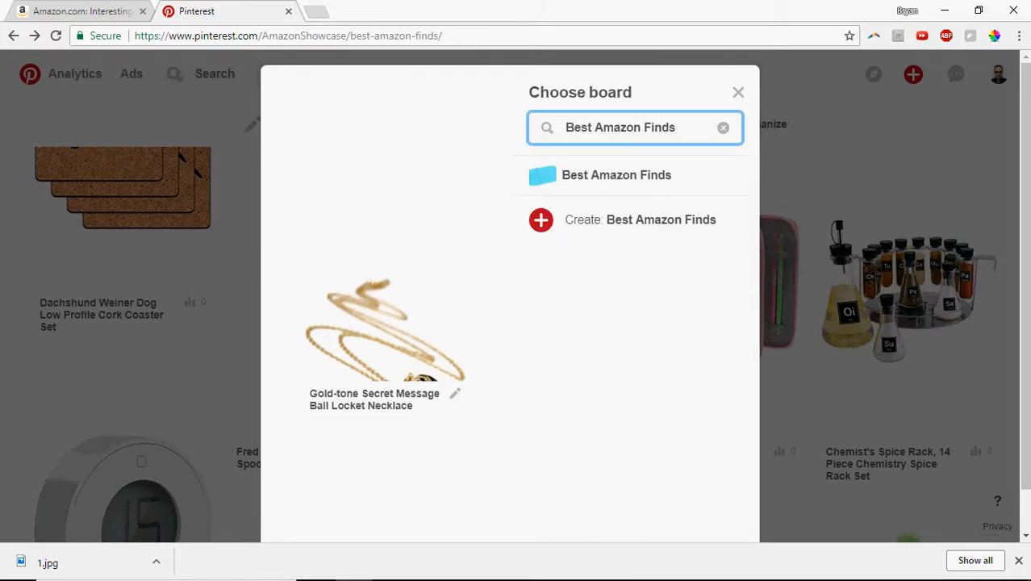
{"action": "left_click", "coordinate": [616, 175]}
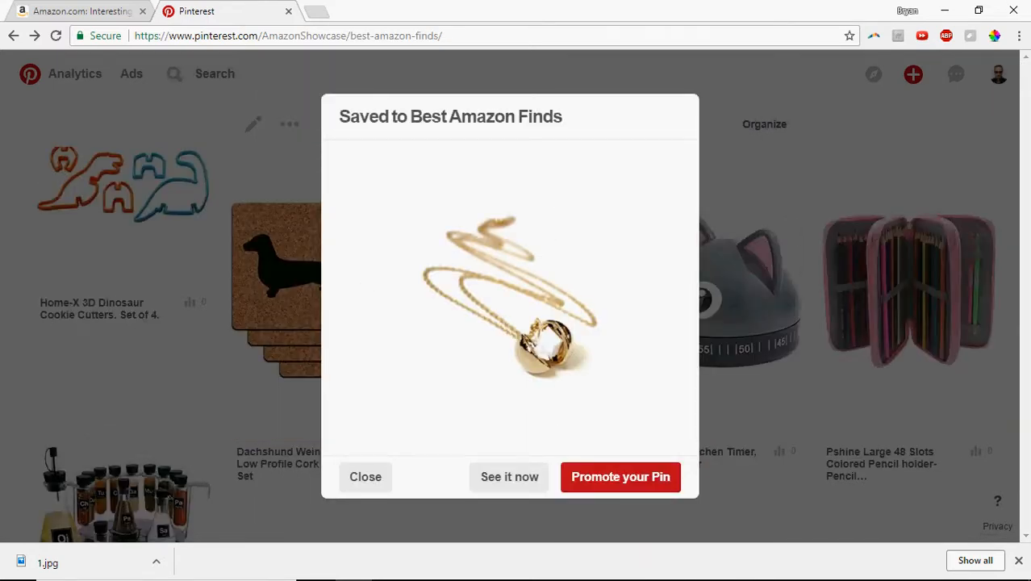
{"action": "left_click", "coordinate": [365, 476]}
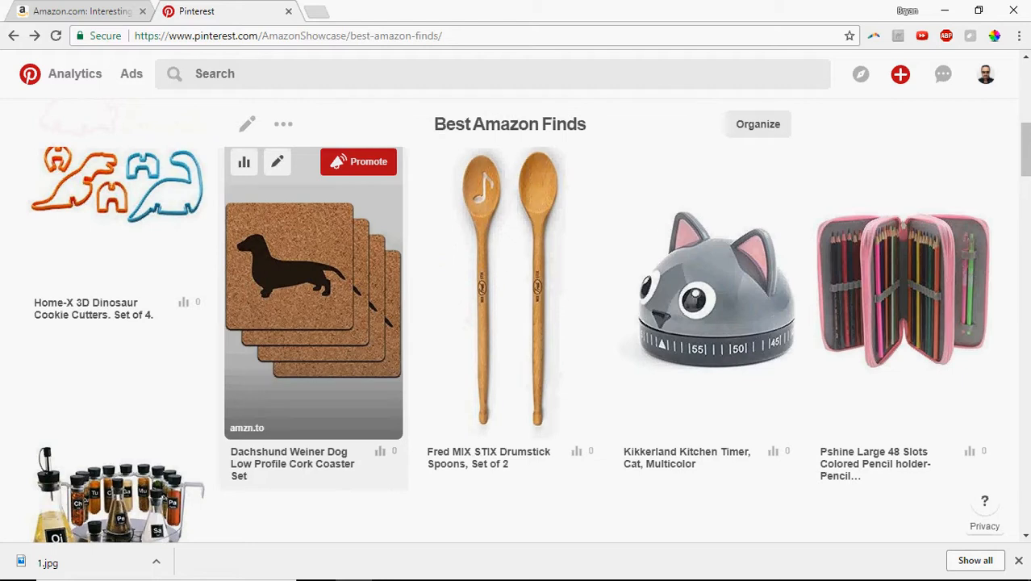
{"action": "left_click", "coordinate": [80, 11]}
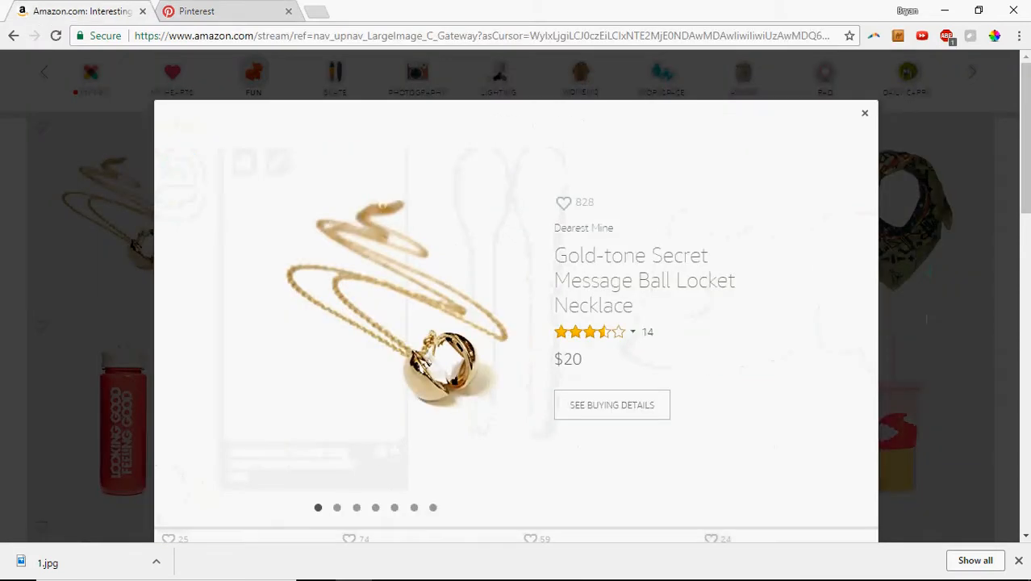
- Close the necklace preview and open the Andy Warhol Converse Chuck Taylor sneaker page
{"action": "left_click", "coordinate": [864, 112]}
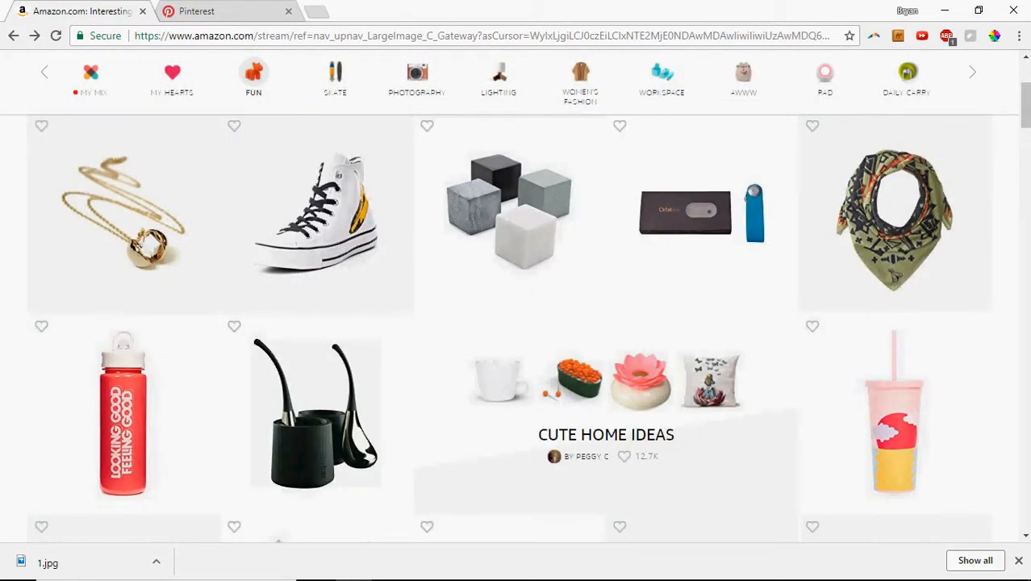
{"action": "left_click", "coordinate": [314, 218]}
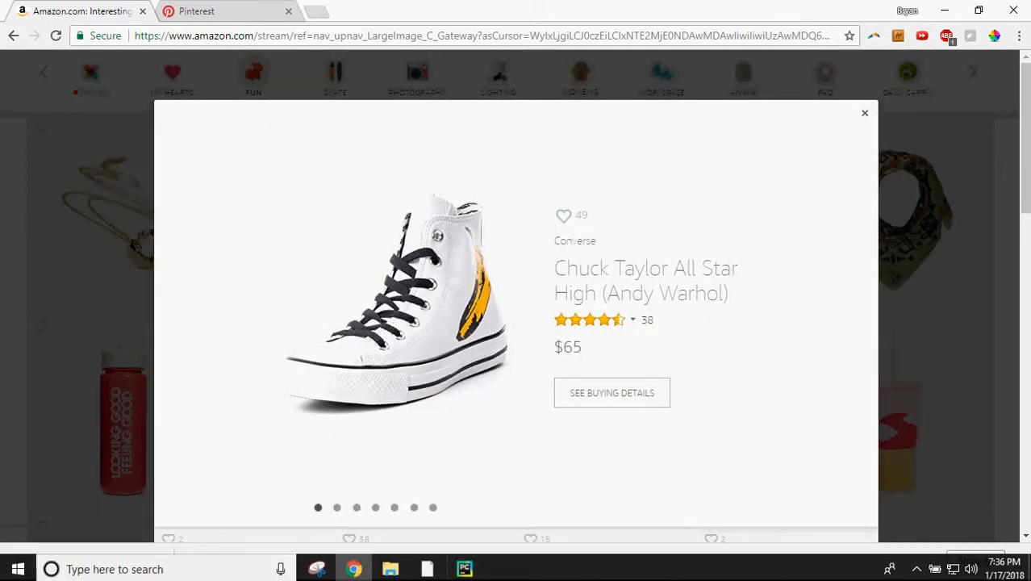
{"action": "left_click", "coordinate": [611, 392]}
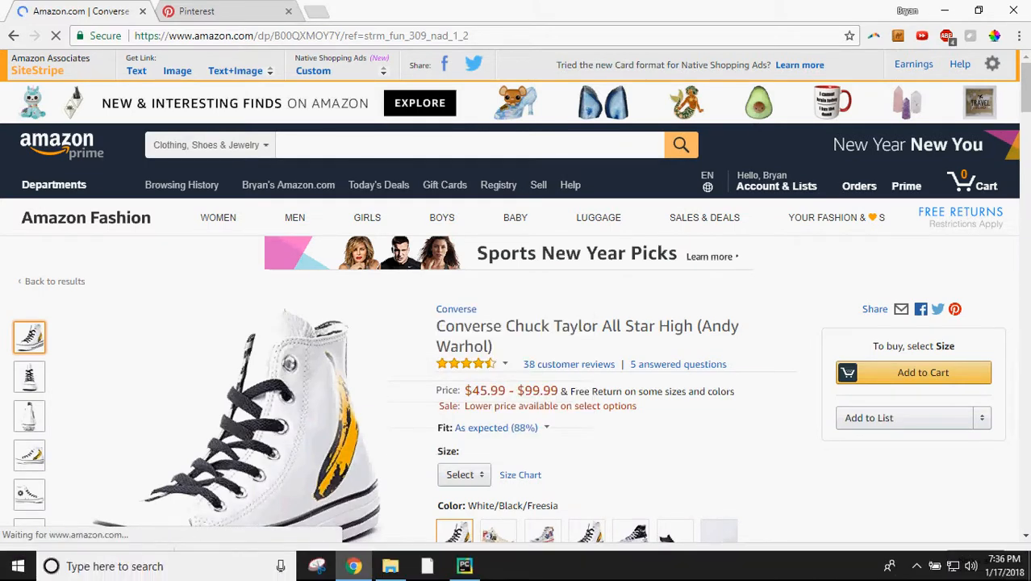
- Check PyCharm's interrupted bot run, minimize it, and search Windows for 'camera'
{"action": "left_click", "coordinate": [464, 565]}
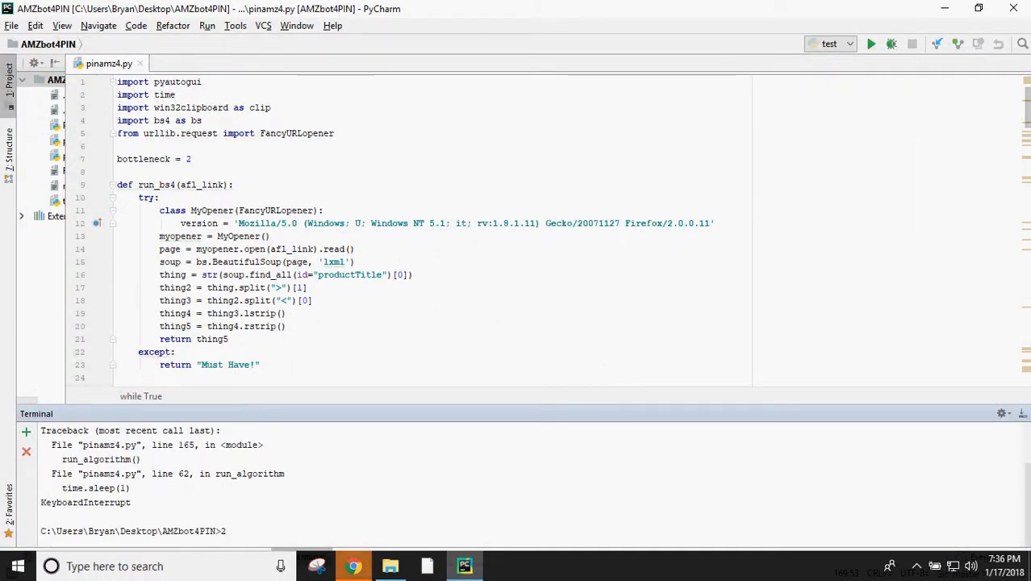
{"action": "left_click", "coordinate": [353, 566]}
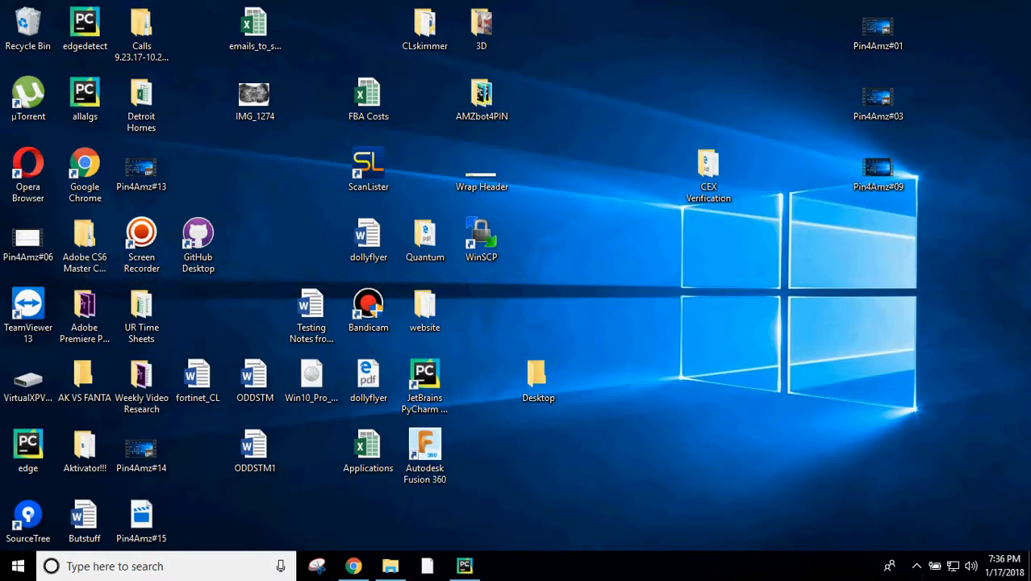
{"action": "type", "text": "camera"}
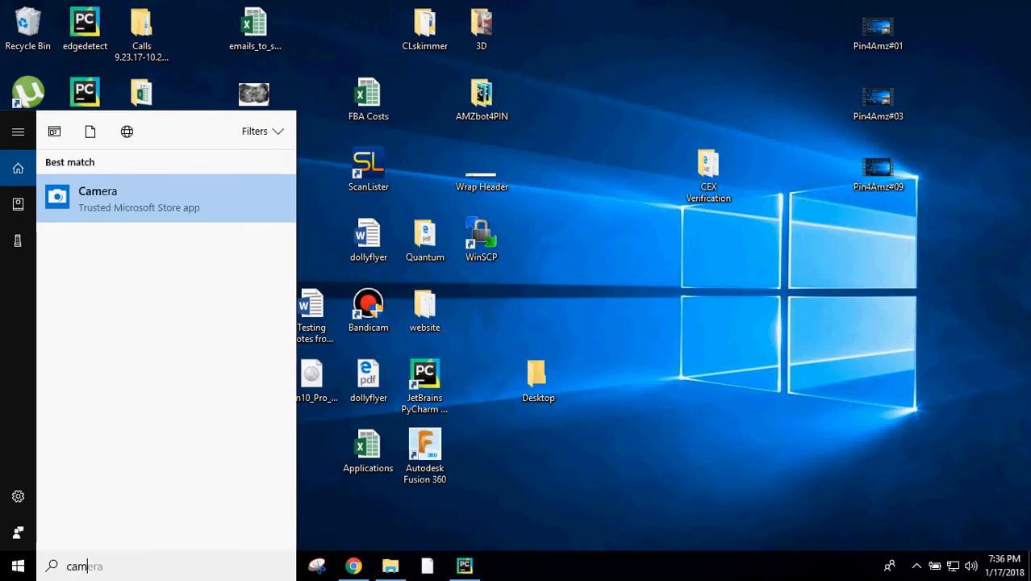